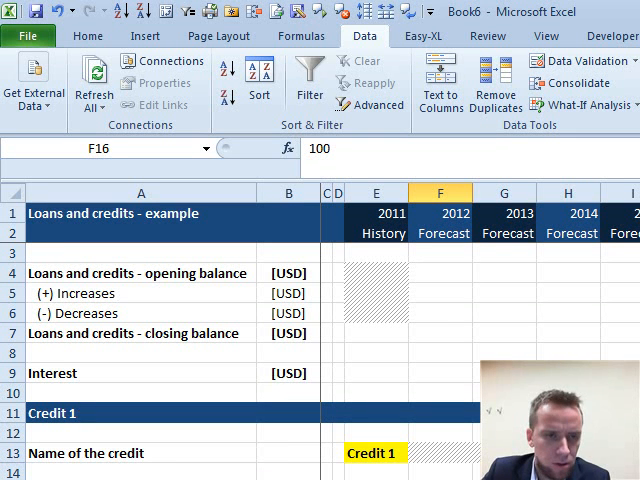
mouse_move(360, 401)
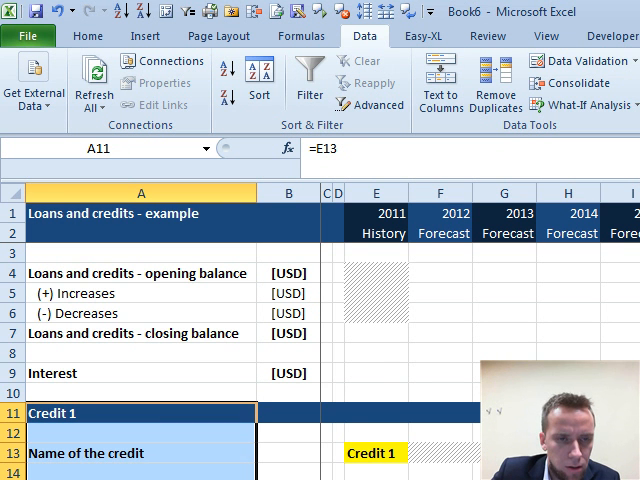
Step: Name the credit block 'Credit 3' in E13 so the A11 header shows it
scroll("down", 3)
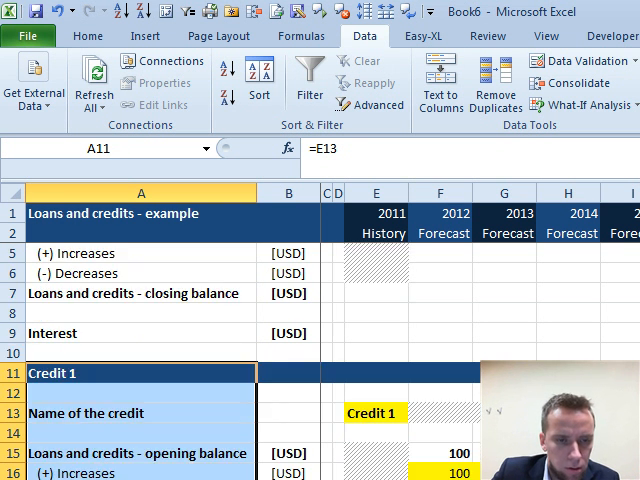
scroll("down", 3)
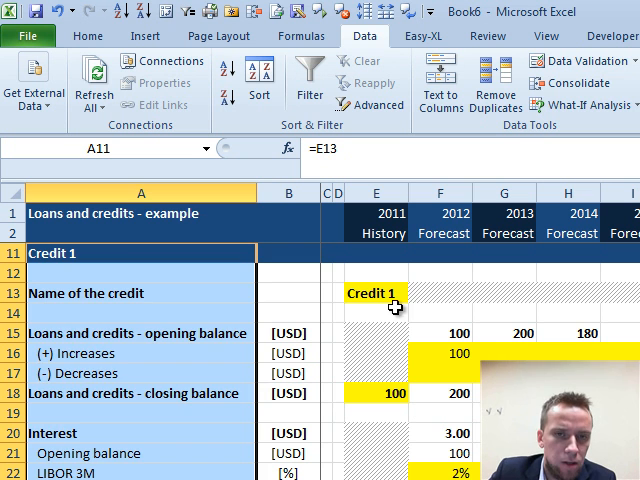
type("Credit")
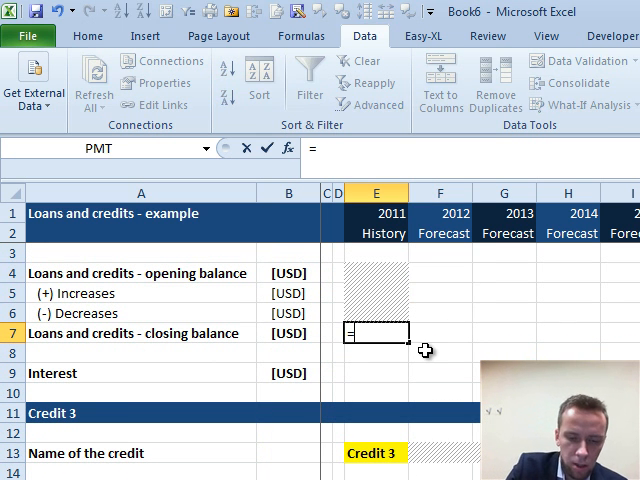
Step: Enter =SUMIF($A$11:$A$25,A7,E$11:E25) in E7 to total matching credit lines
type("=sumif($A$11:$A$25,A$7")
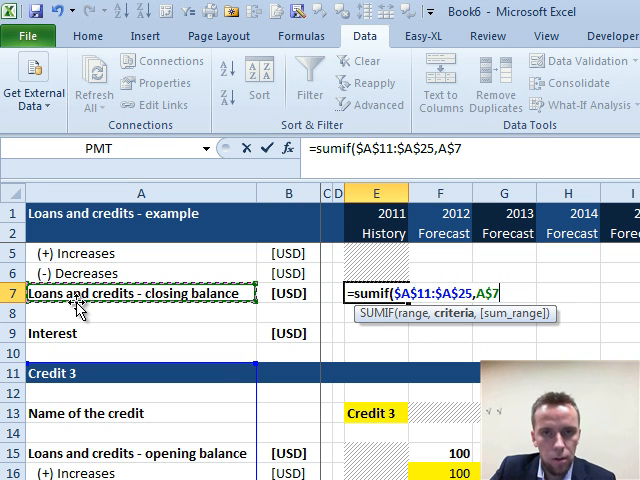
type(",E$11:E25")
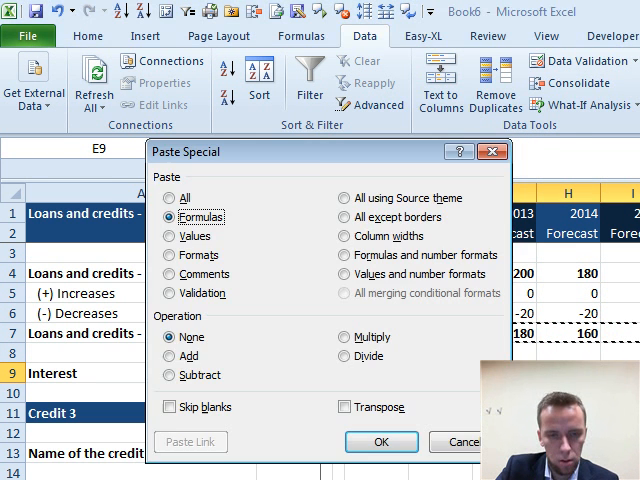
Step: Paste only the formulas into the summary rows via Paste Special
left_click(381, 441)
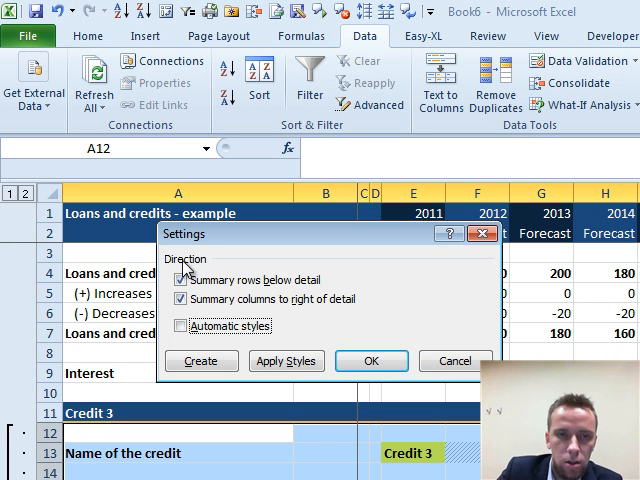
Step: Turn off 'Summary rows below detail' and collapse the credit group to its header
left_click(371, 361)
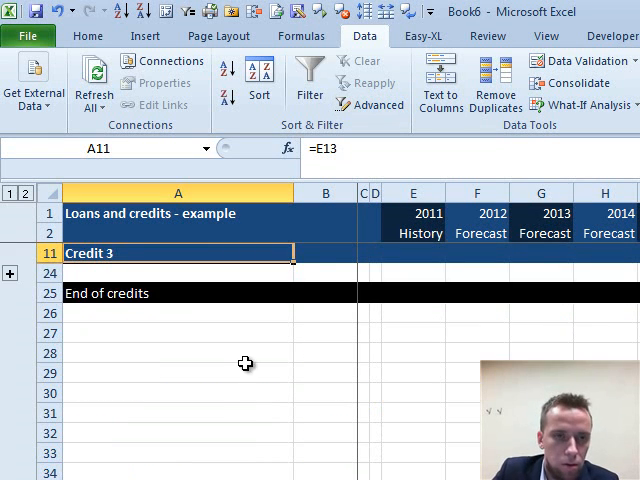
left_click(11, 273)
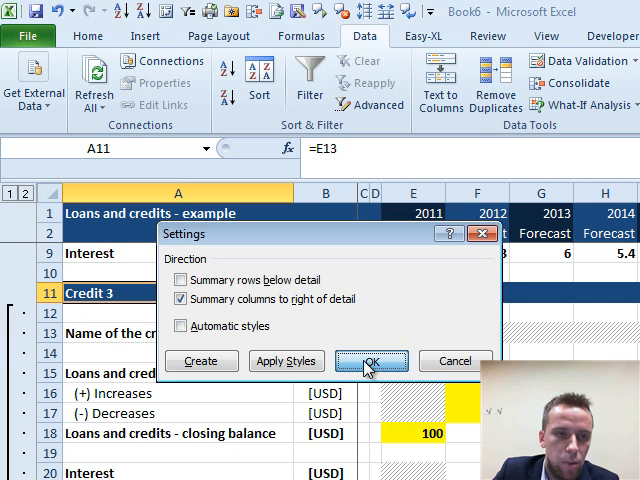
left_click(371, 361)
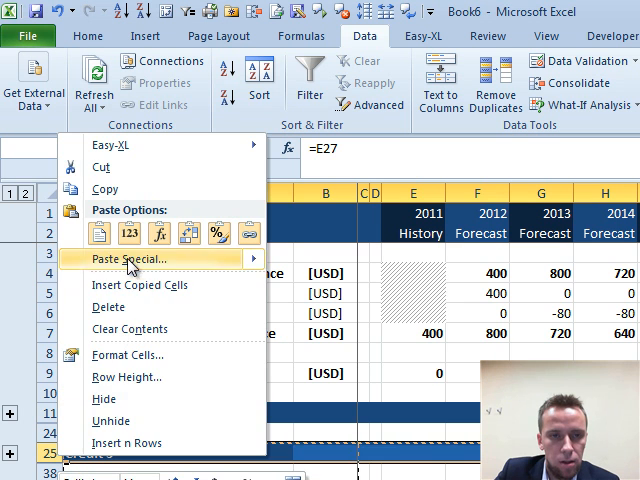
Step: Paste another credit block copy, then delete the extra block rows, leaving totals at 300
left_click(128, 259)
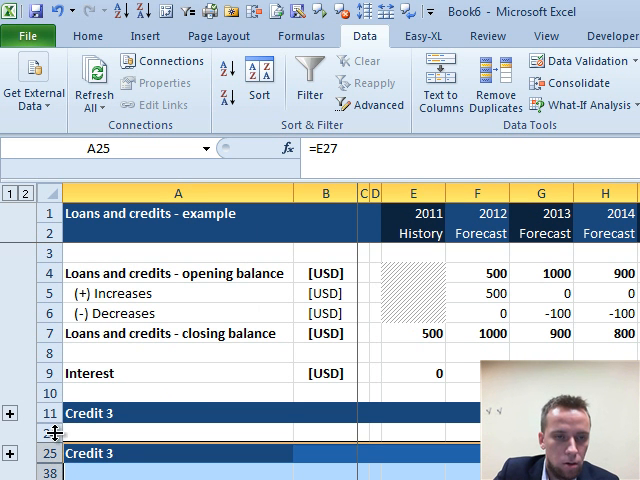
right_click(55, 432)
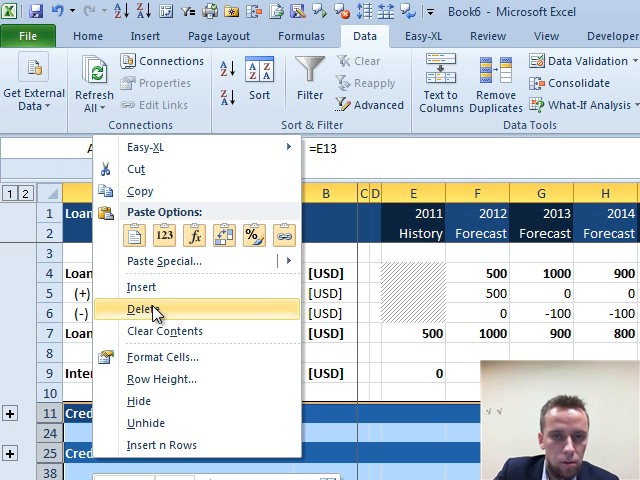
left_click(144, 307)
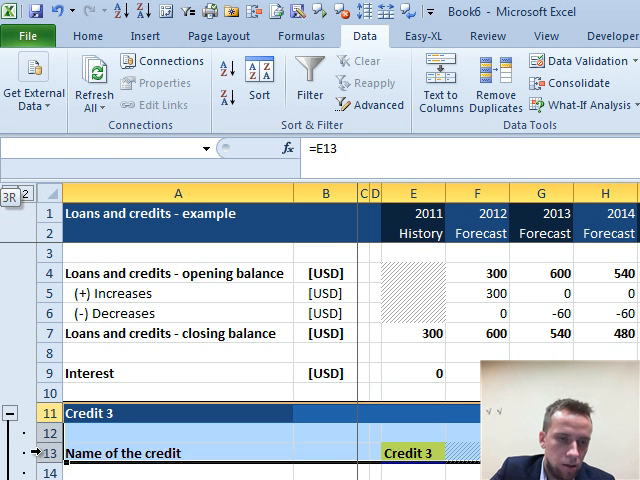
Step: Collapse the first block, insert a copied credit block, and expand the second block's details
scroll("down", 3)
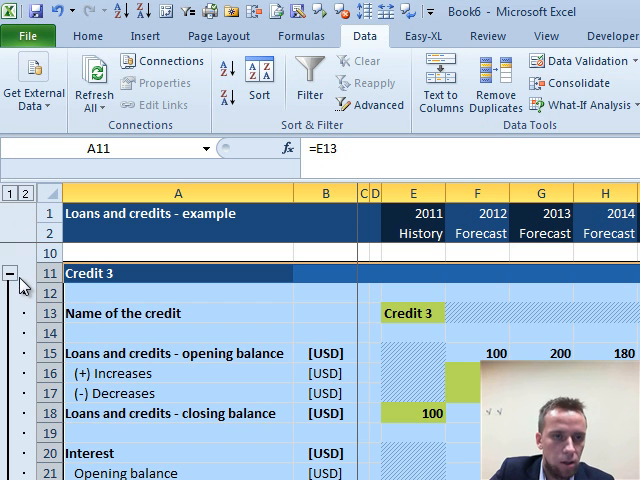
left_click(13, 273)
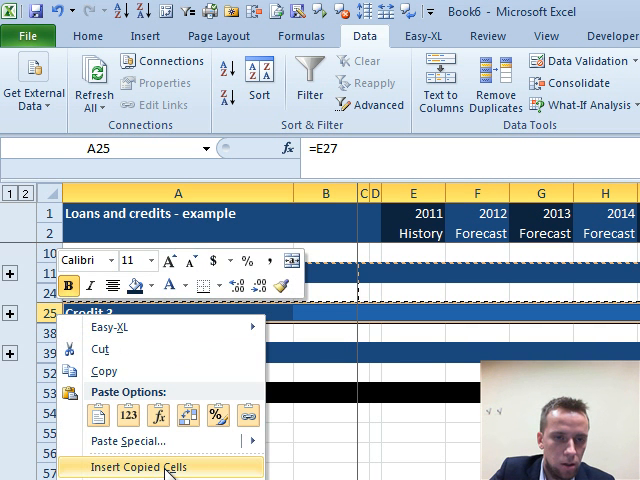
left_click(140, 467)
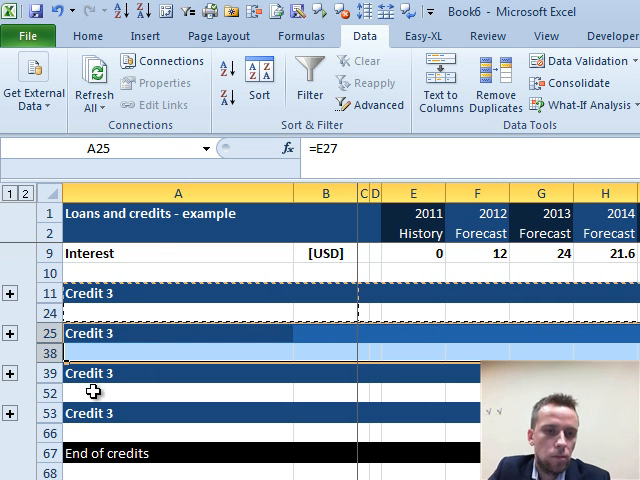
mouse_move(130, 380)
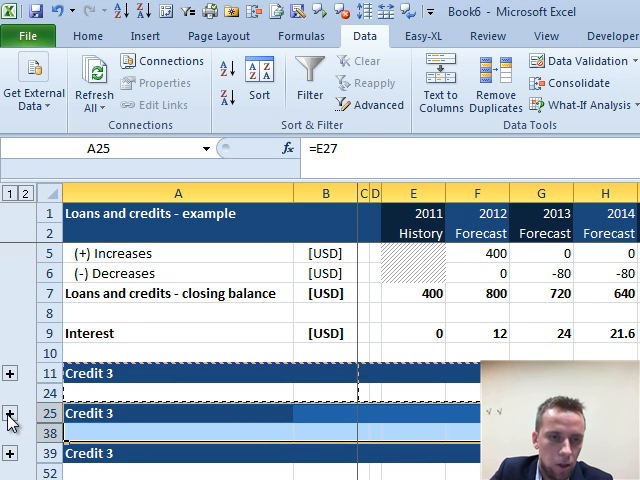
left_click(11, 413)
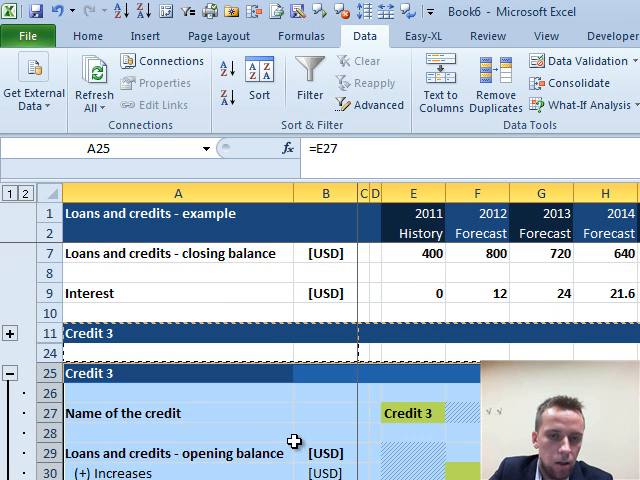